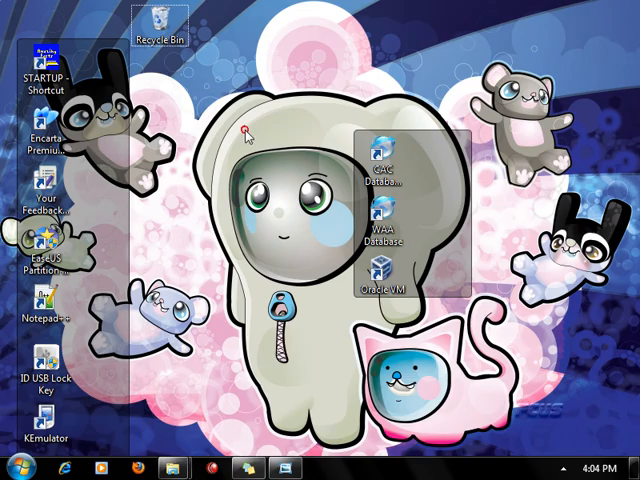
- Bring up the Recycle Bin full screen and check the Web Page Maker item's details
double_click(156, 18)
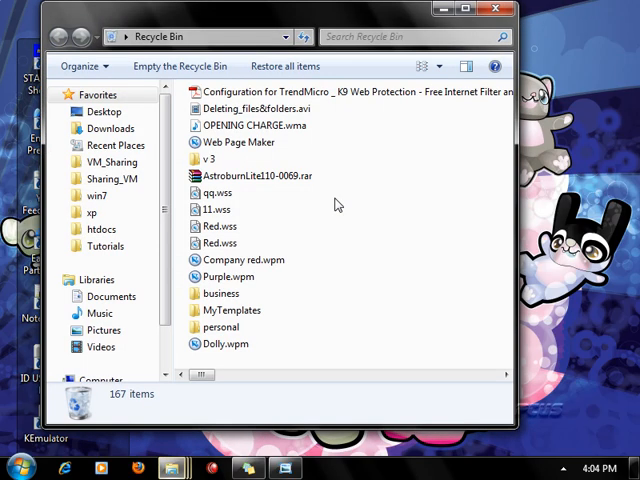
left_click(484, 8)
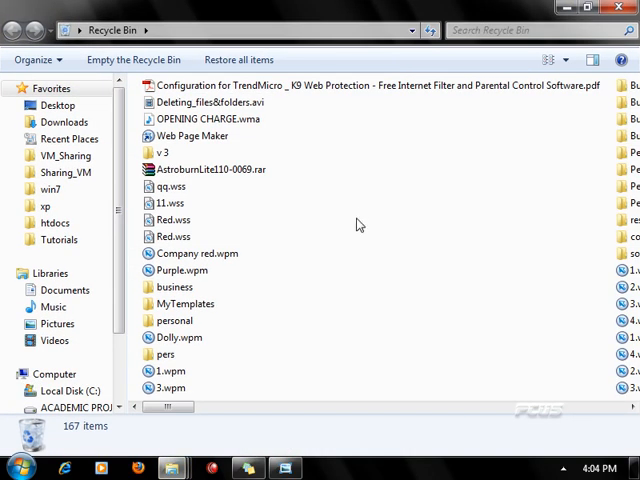
mouse_move(324, 130)
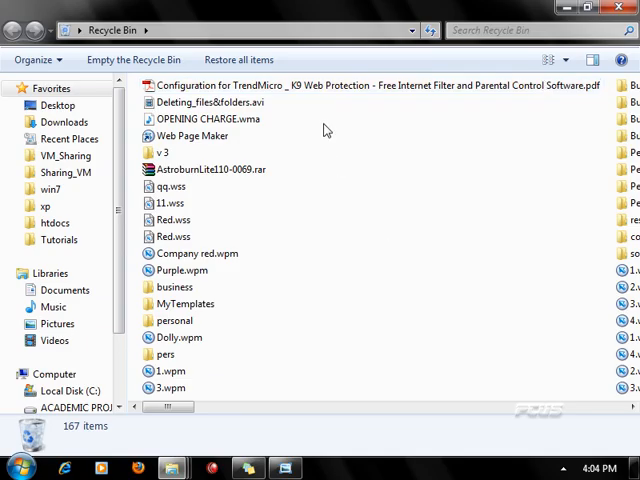
left_click(208, 102)
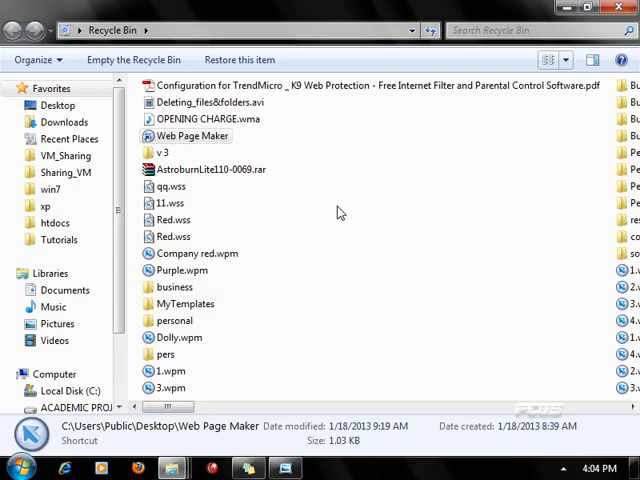
mouse_move(240, 216)
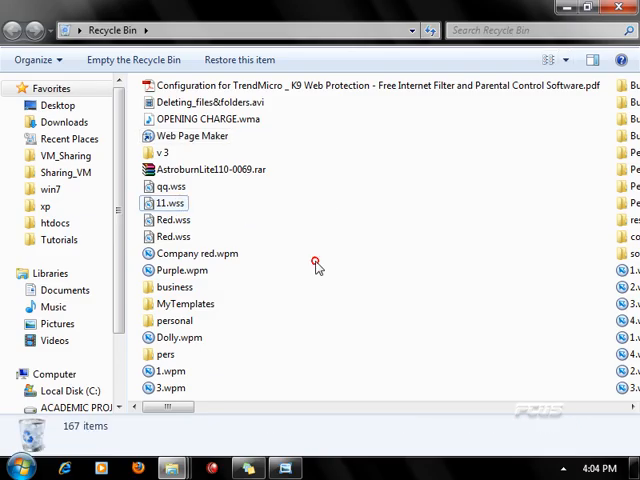
- Inspect the properties of the deleted qq.wss file
left_click(172, 186)
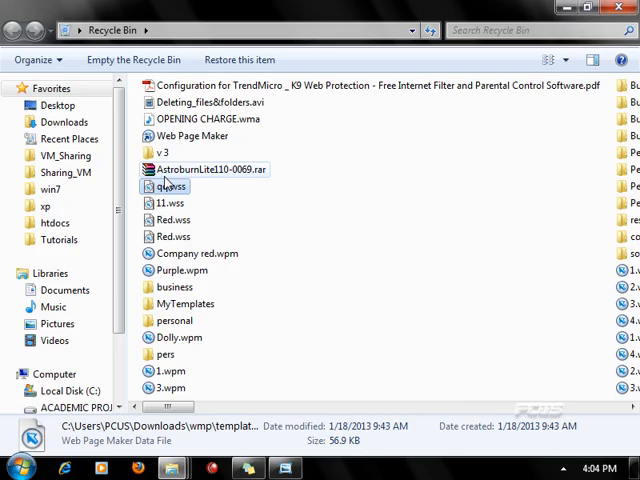
right_click(168, 188)
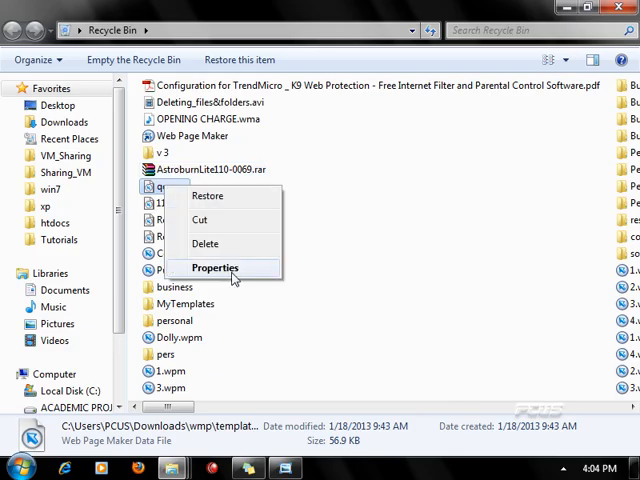
left_click(216, 268)
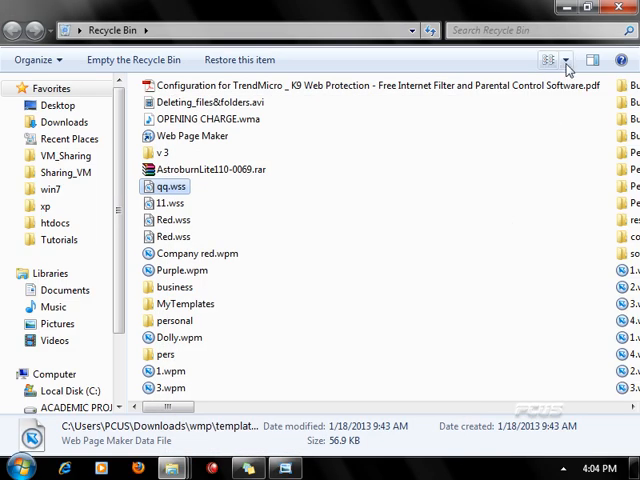
mouse_move(568, 64)
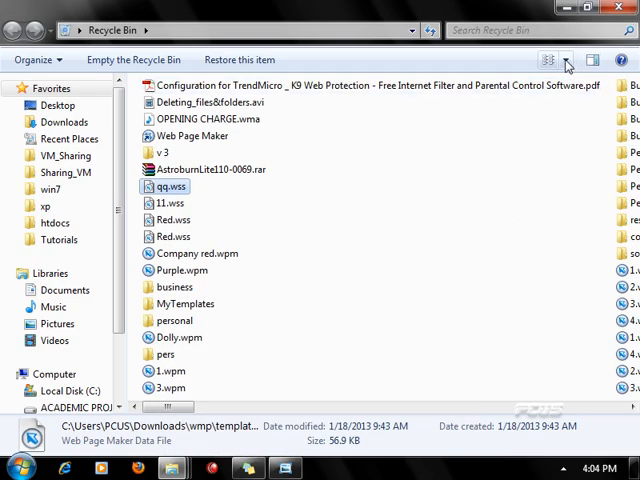
- Show the deleted items in Details view with original locations and deletion dates, adjusting the columns
left_click(564, 60)
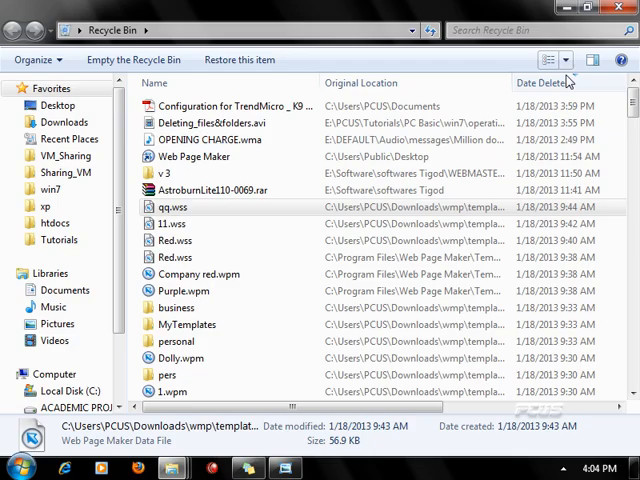
mouse_move(564, 60)
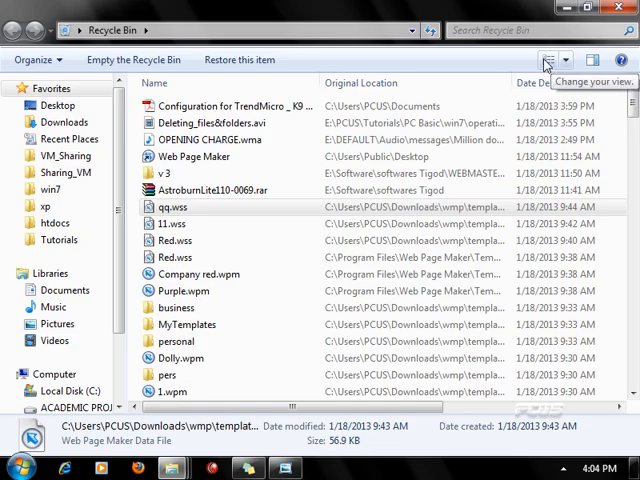
left_click(546, 60)
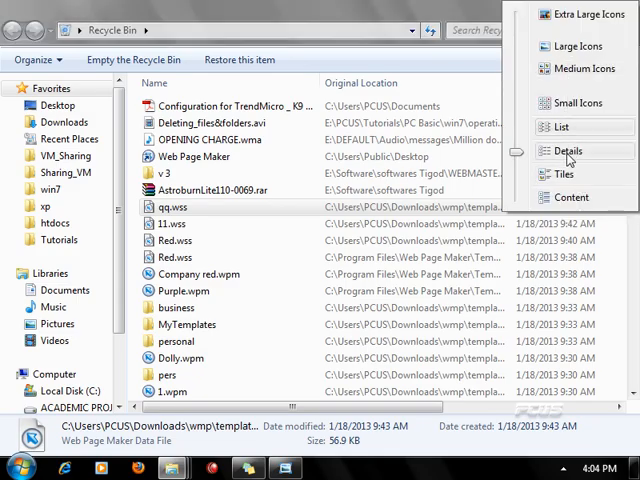
left_click(568, 152)
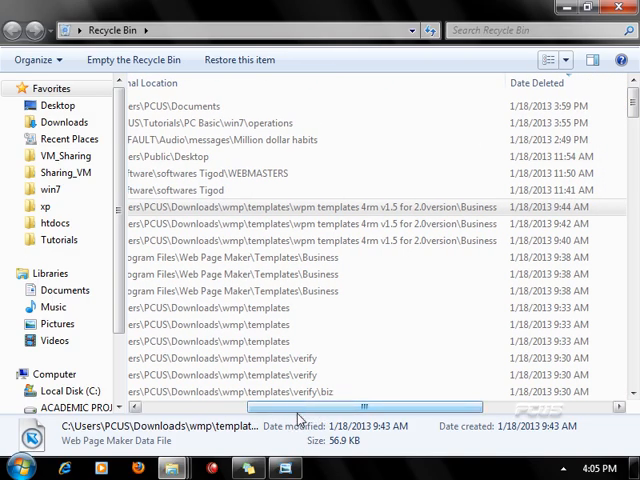
left_click_drag(296, 408, 340, 408)
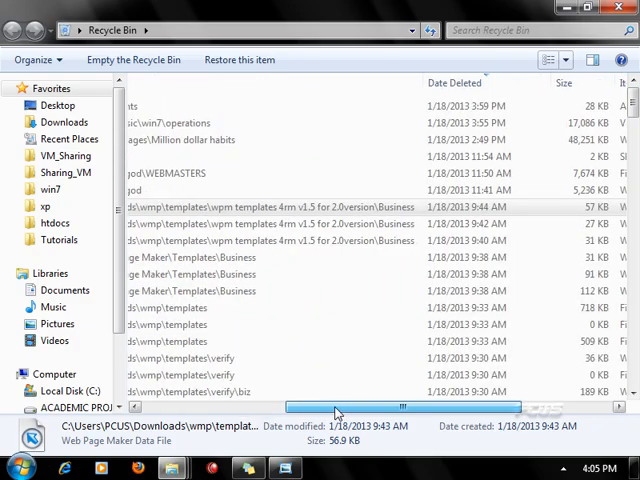
left_click_drag(400, 406, 260, 406)
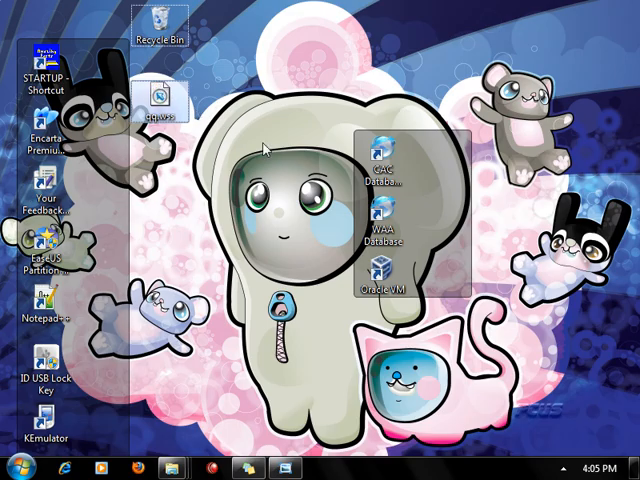
mouse_move(156, 100)
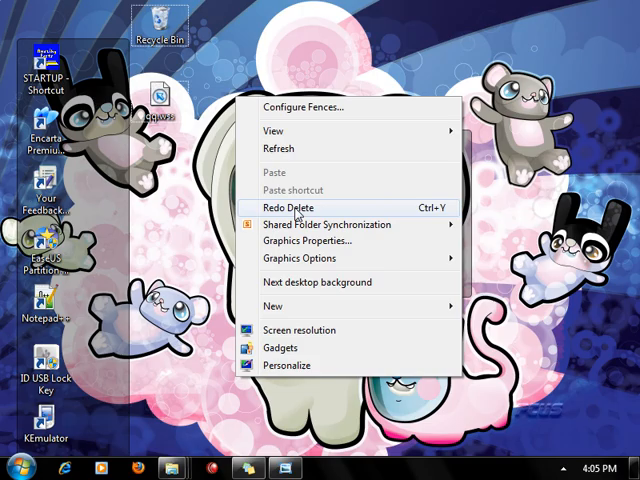
- Redo the deletion so the restored desktop item is removed again
left_click(296, 208)
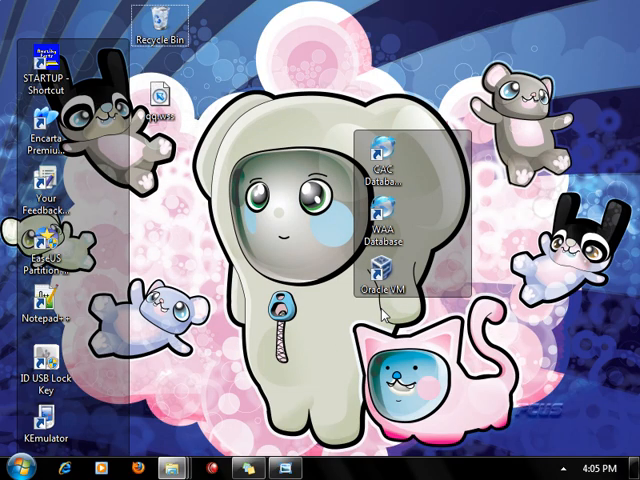
mouse_move(280, 204)
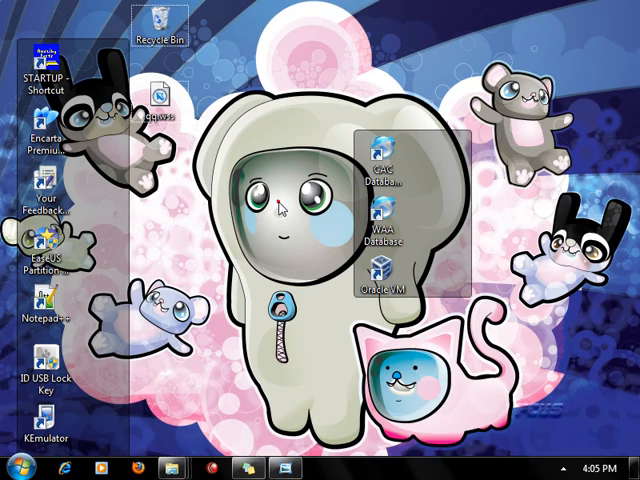
mouse_move(296, 208)
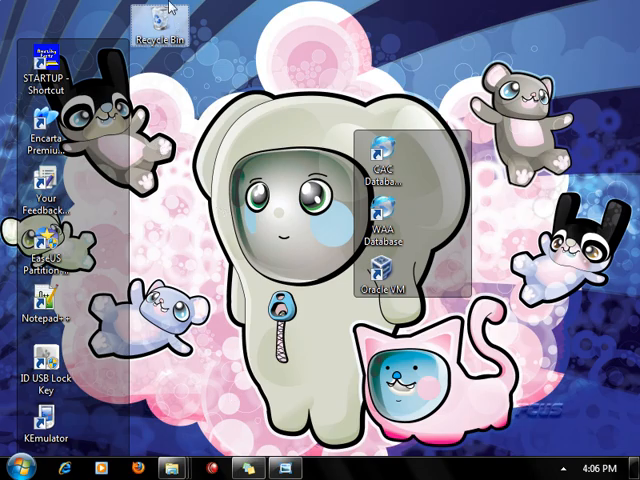
- Back in the Recycle Bin, review the MyTemplates, v3, personal and Web Page Maker items
left_click(160, 24)
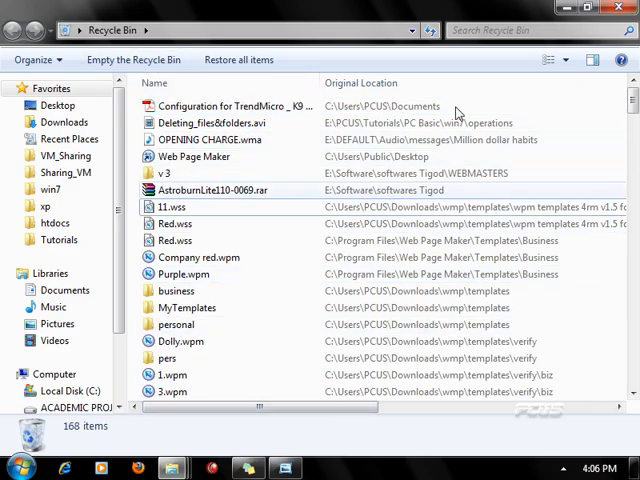
left_click(188, 308)
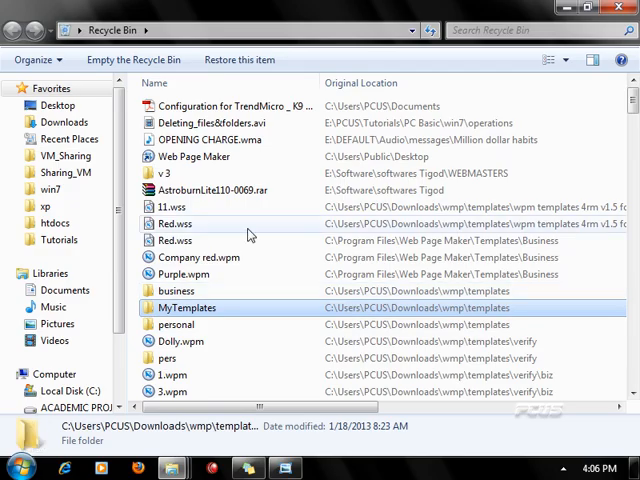
left_click(164, 172)
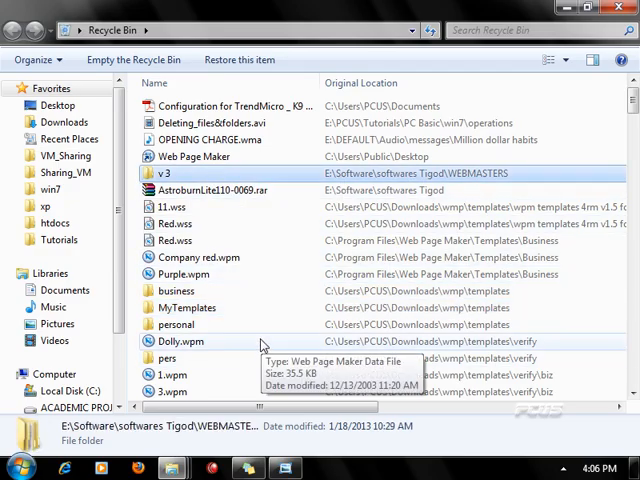
left_click(176, 324)
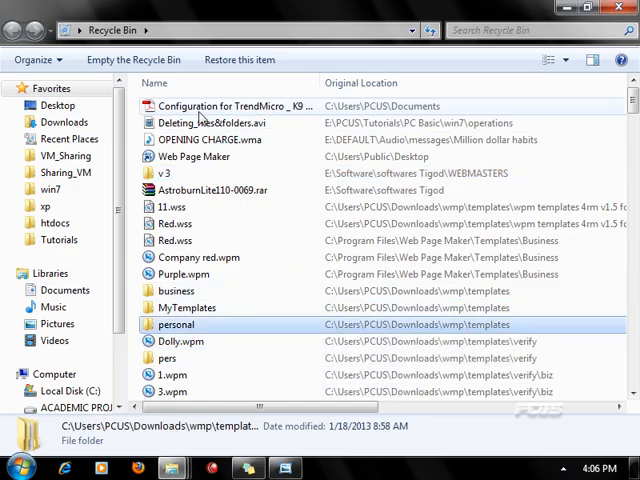
mouse_move(252, 118)
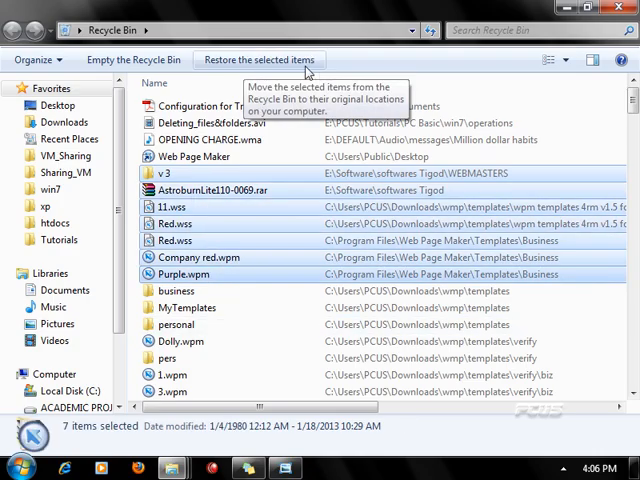
left_click(192, 156)
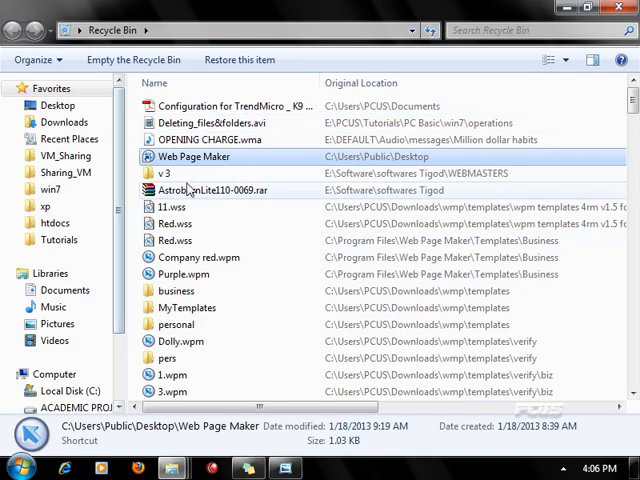
mouse_move(240, 60)
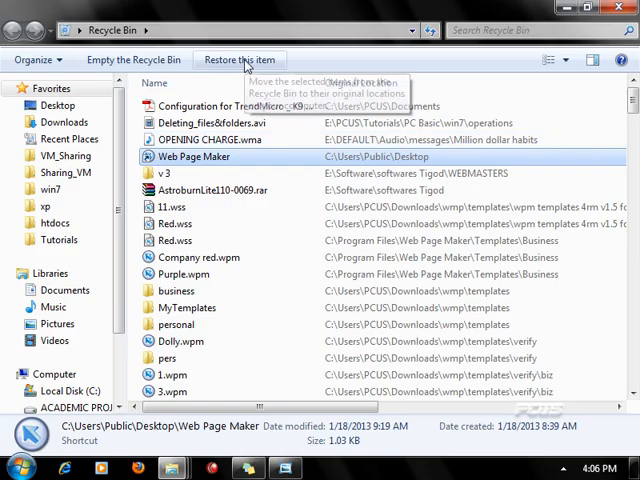
- Permanently delete the twelve selected template items after confirming the prompt
right_click(210, 122)
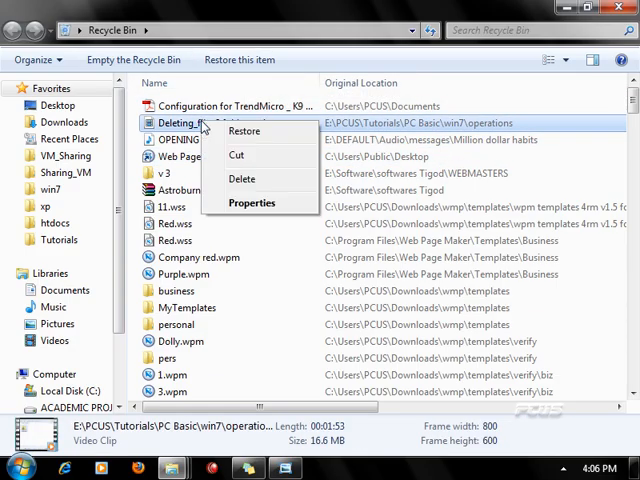
mouse_move(130, 132)
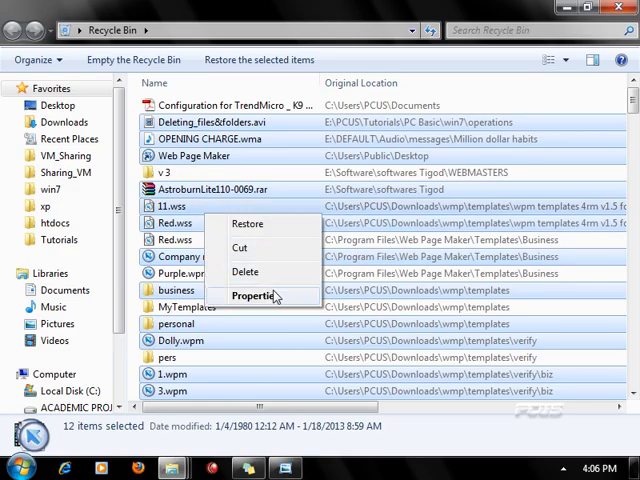
left_click(244, 272)
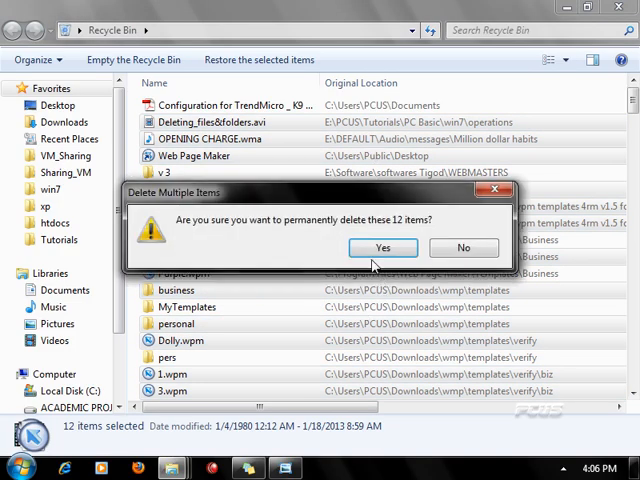
left_click(384, 246)
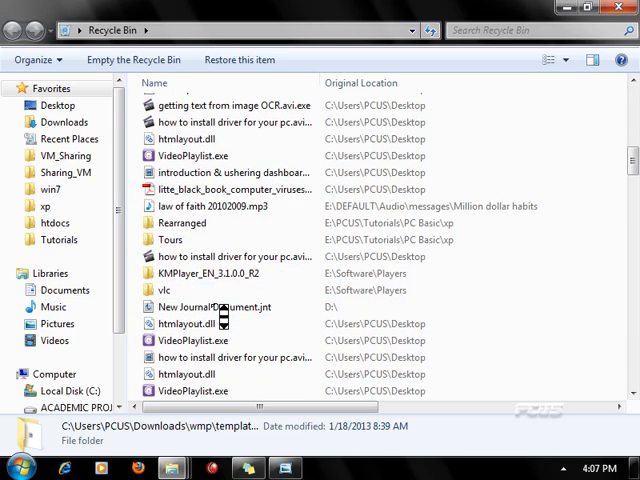
- Empty the Recycle Bin of all remaining items, confirm, and close the window
scroll("down", 3)
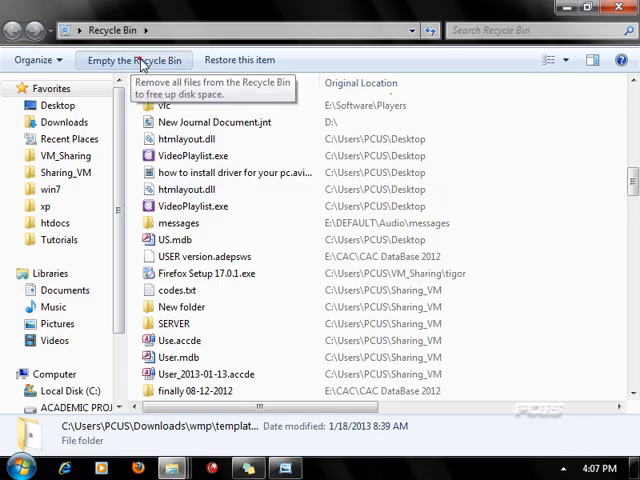
left_click(132, 60)
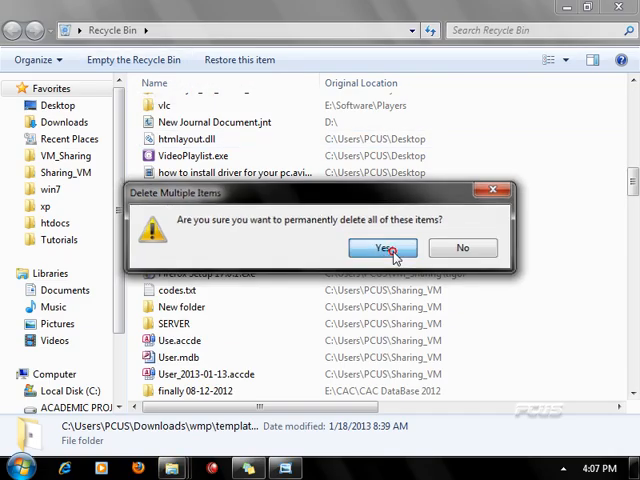
left_click(382, 246)
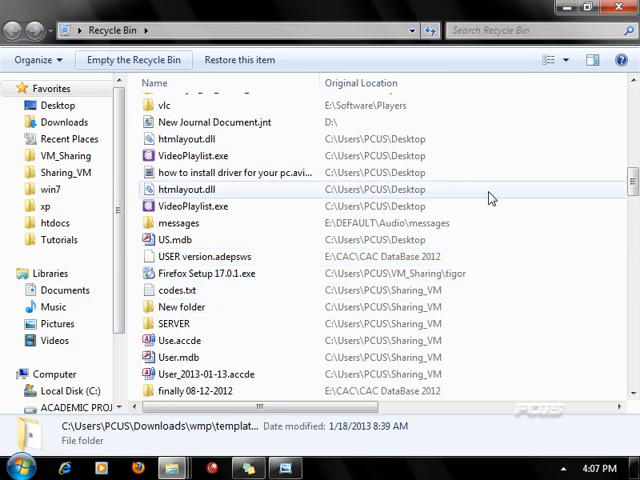
left_click(132, 60)
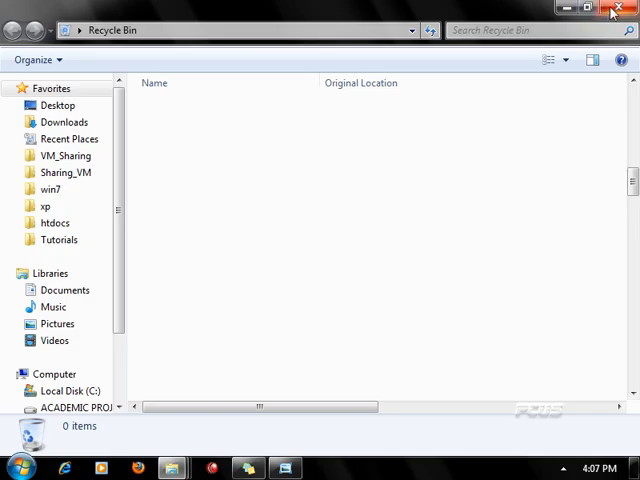
left_click(616, 8)
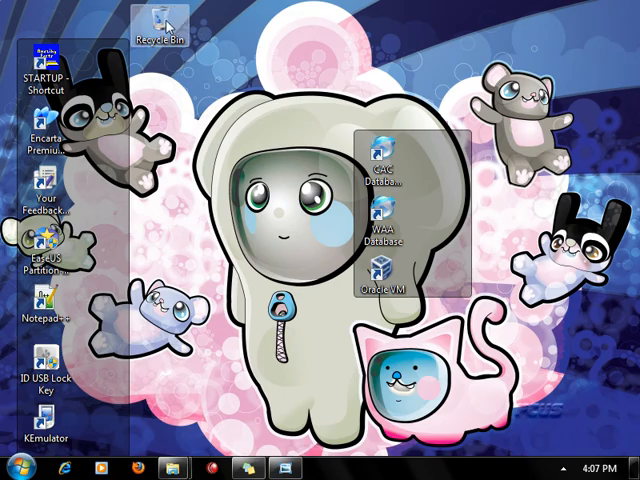
double_click(156, 12)
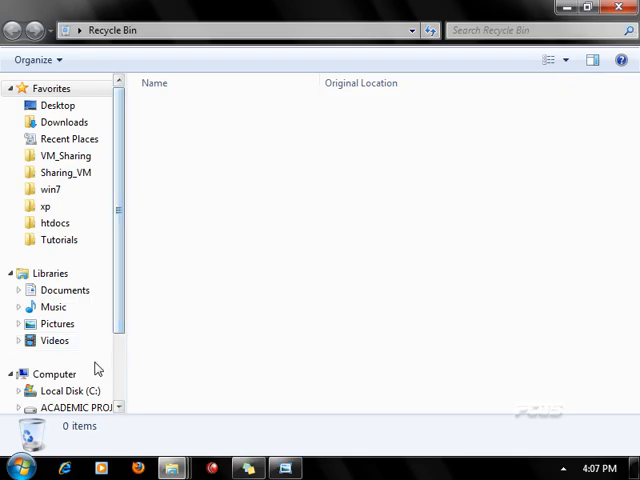
left_click(54, 372)
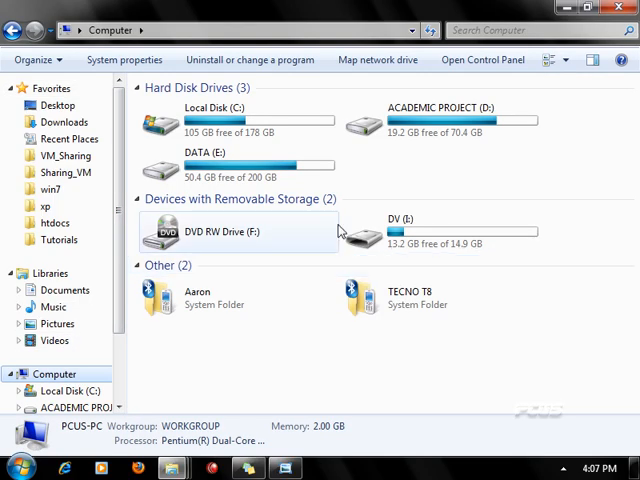
mouse_move(436, 208)
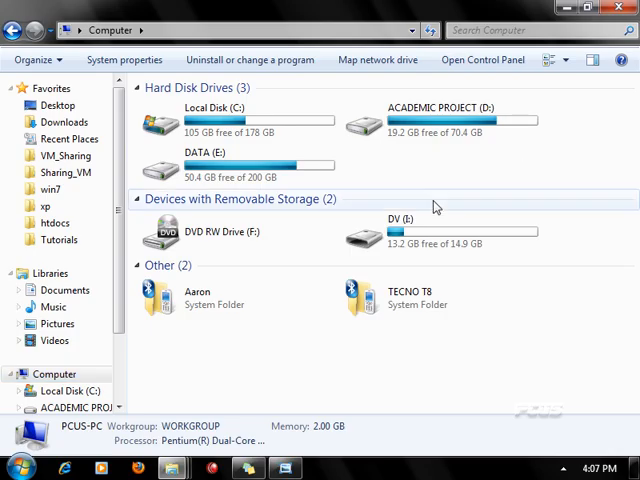
double_click(388, 218)
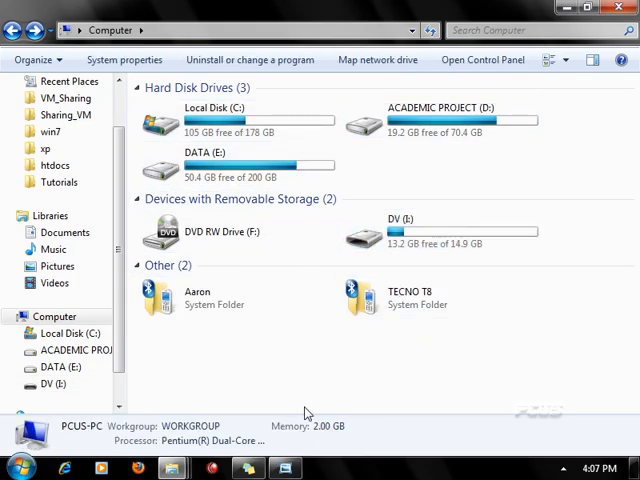
mouse_move(358, 388)
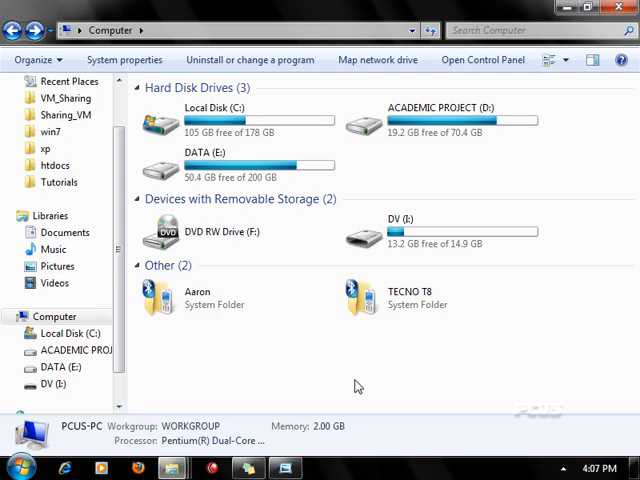
mouse_move(536, 174)
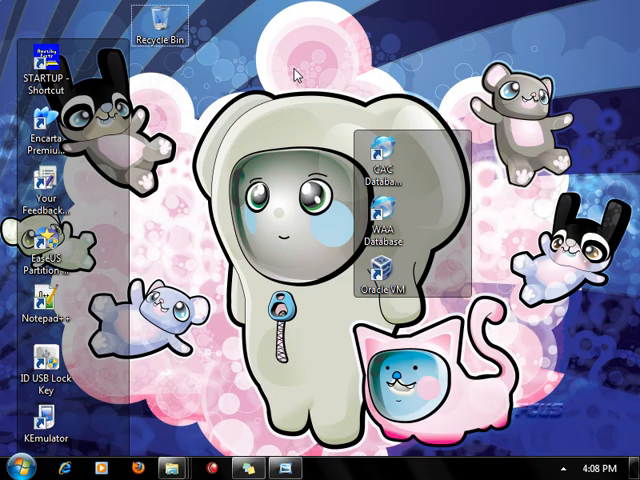
mouse_move(258, 122)
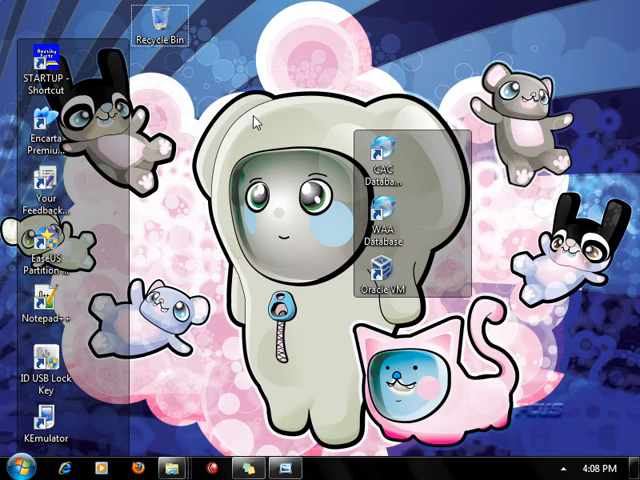
mouse_move(224, 304)
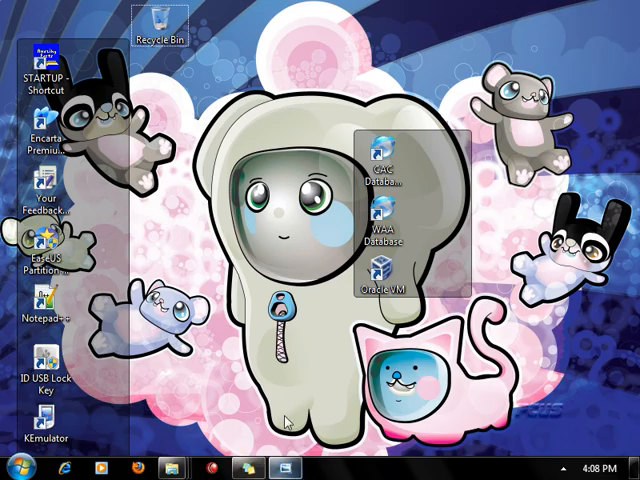
mouse_move(164, 392)
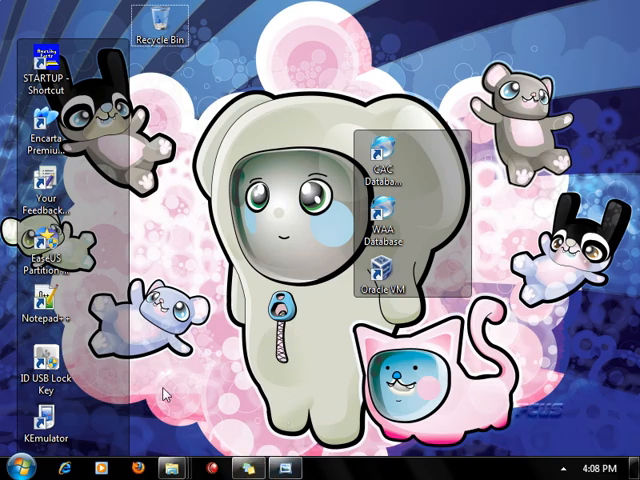
mouse_move(164, 392)
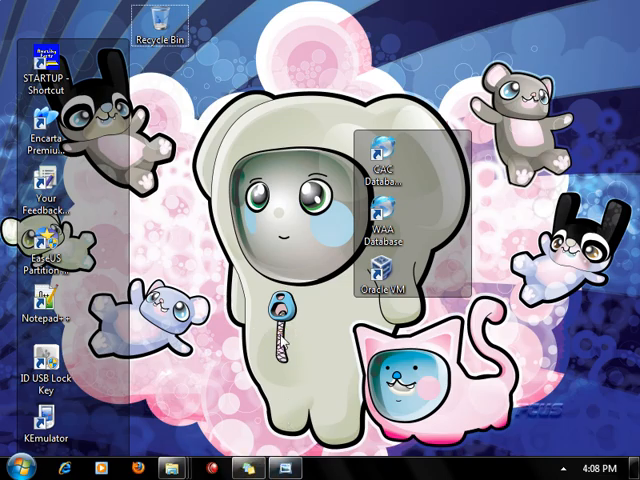
mouse_move(228, 434)
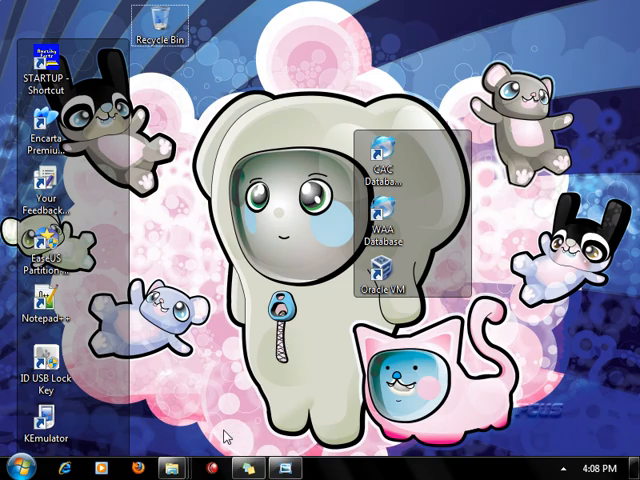